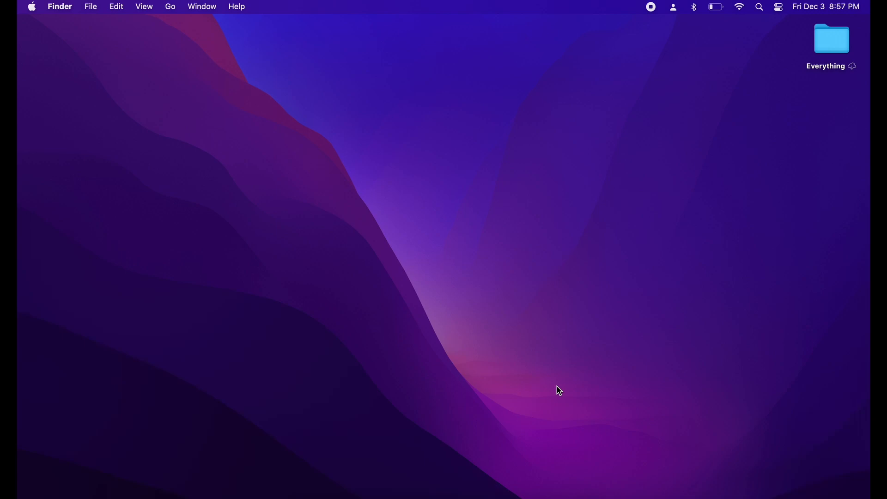
Launch the Terminal app by searching 'terminal' in Spotlight
key(cmd+space)
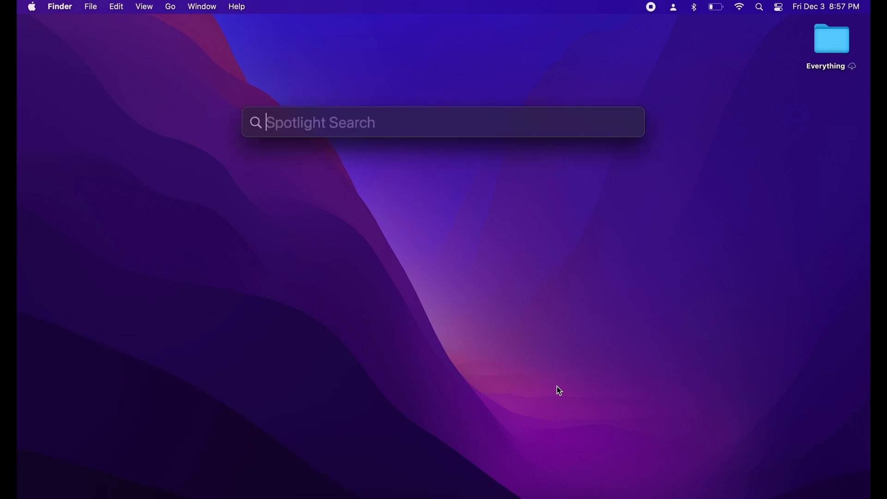
text(terminal)
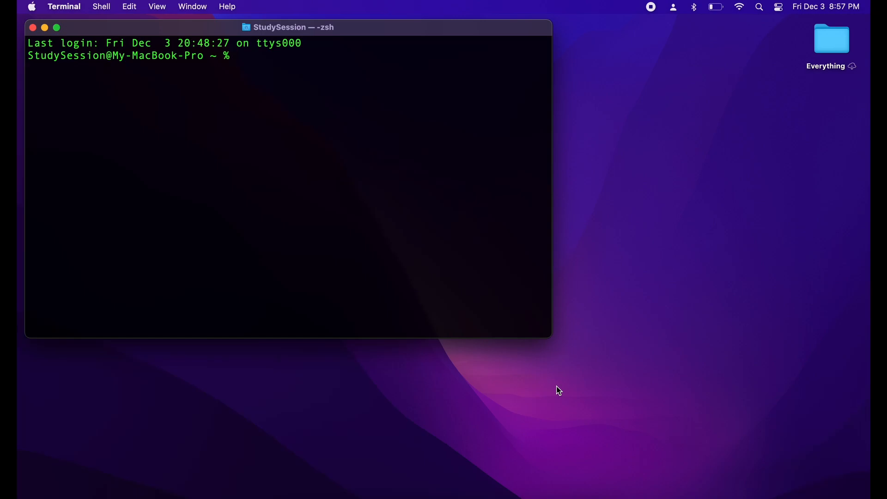
Run python3.9 to confirm it's installed, quit with quit(), then list the home folder
text(python)
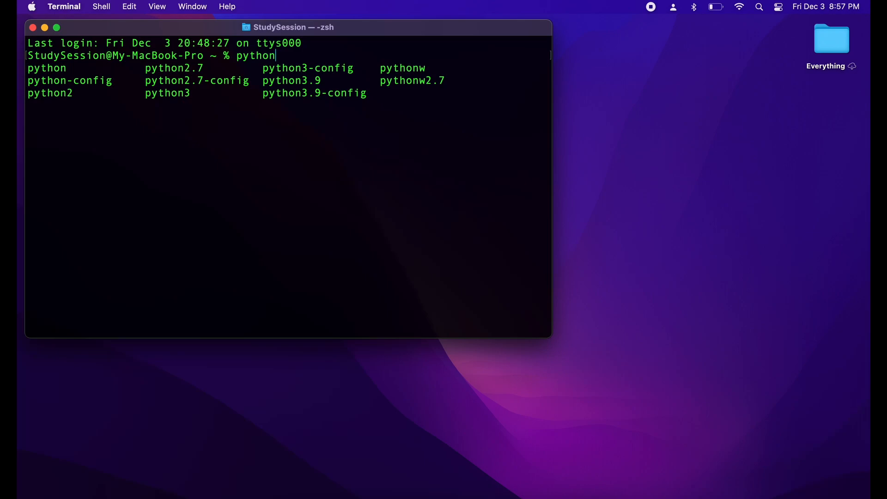
text(3.9)
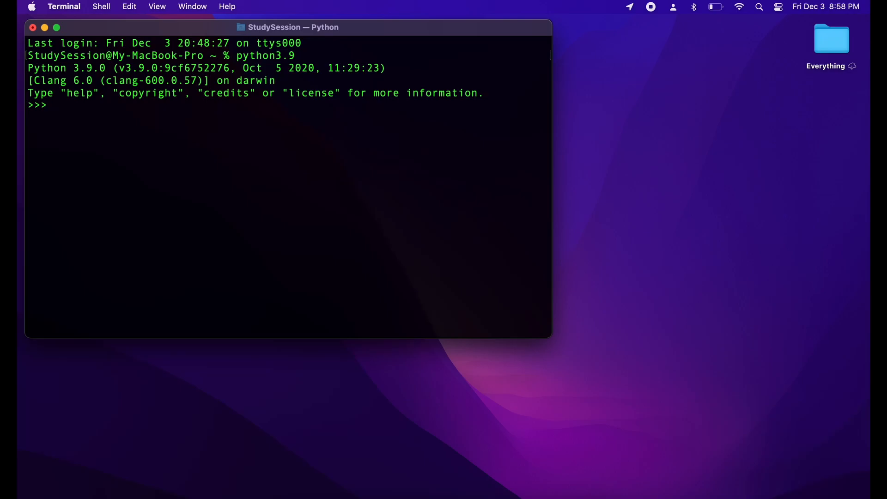
text(q)
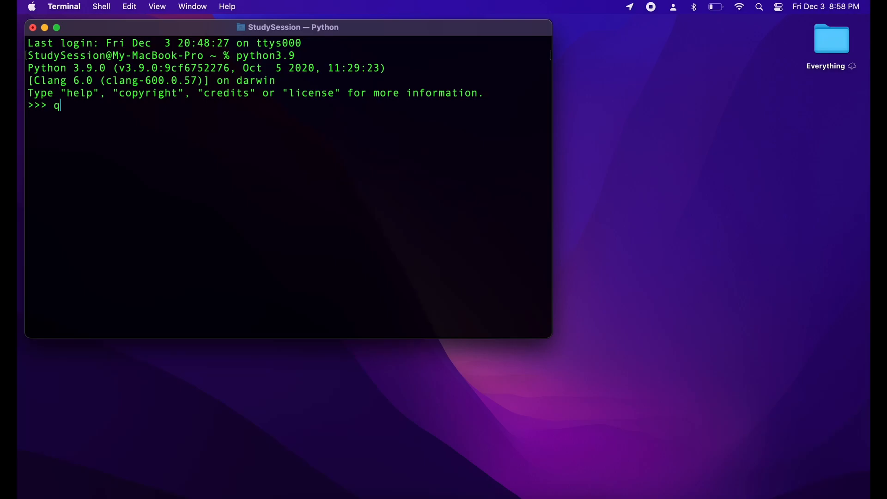
text(uit())
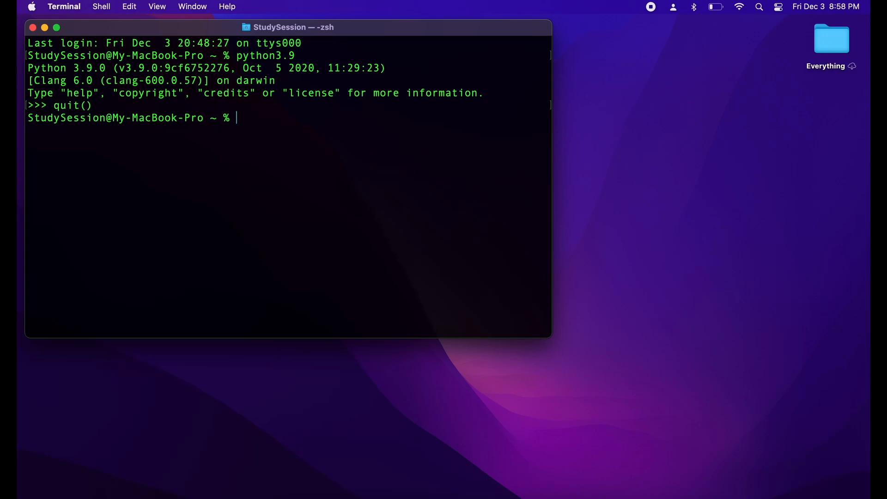
text(ls)
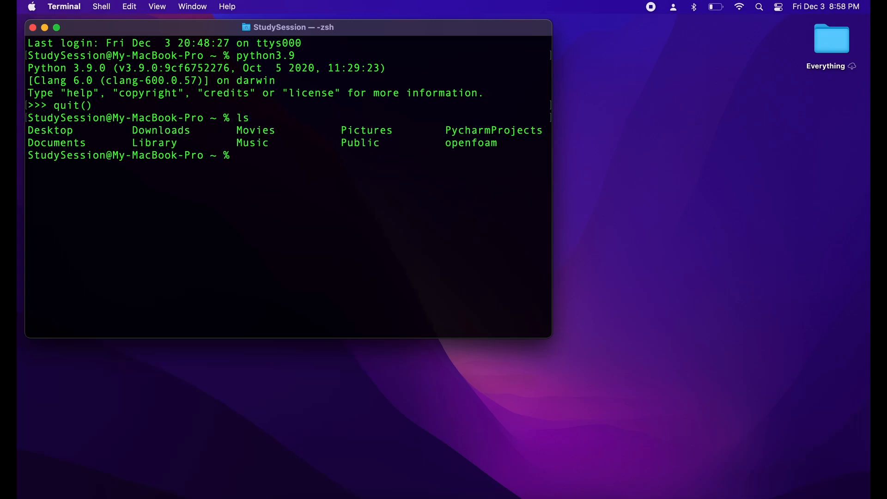
Change the shell's working directory to Desktop with cd Desktop
double_click(50, 130)
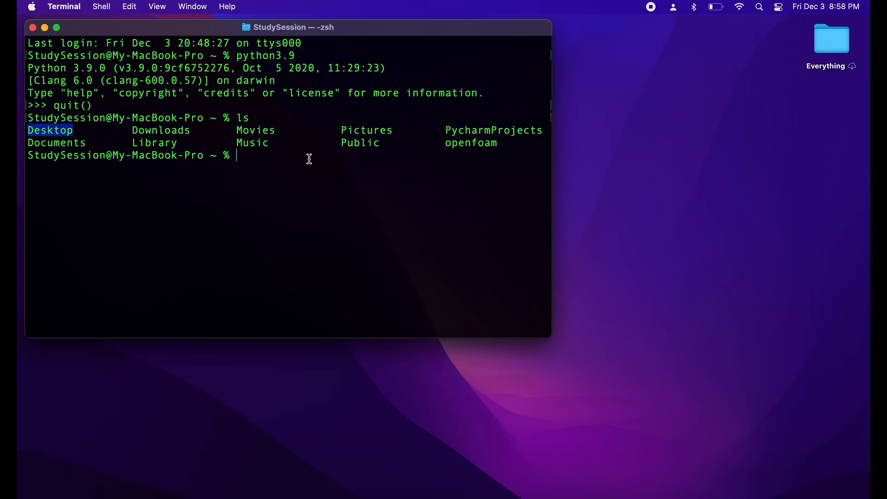
text(cd D)
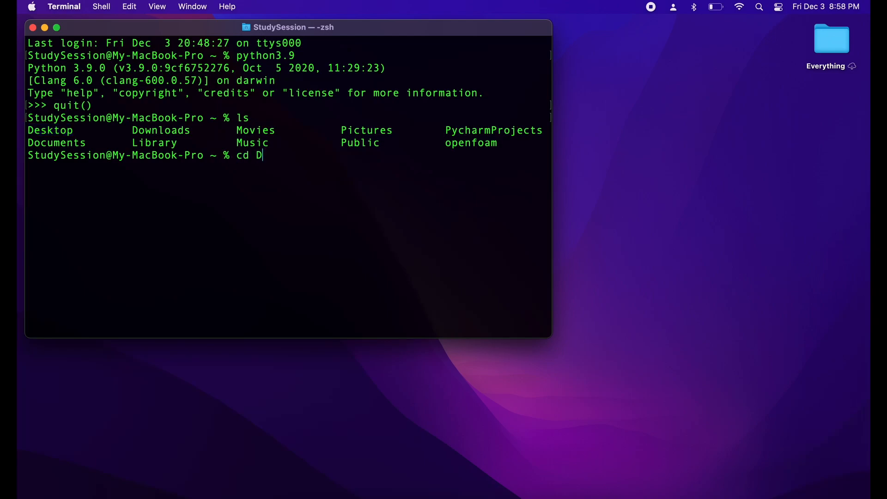
text(esktop)
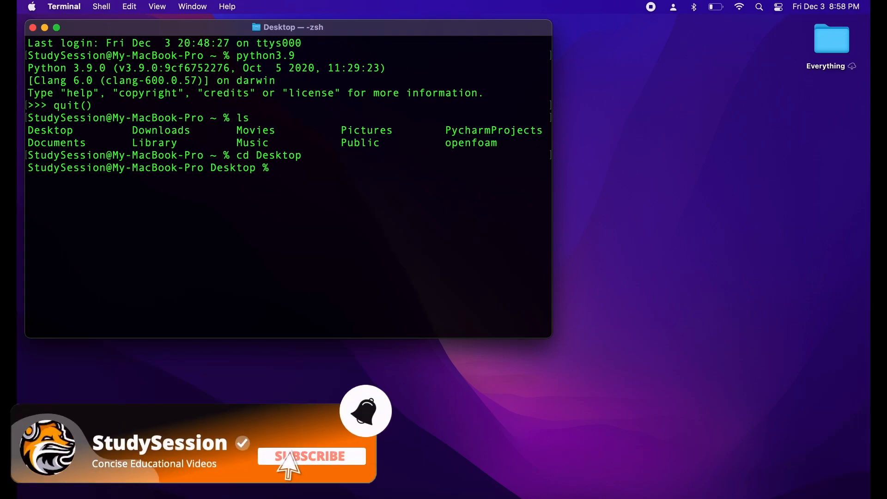
Create the StudySession venv with python3.9 -m venv and open its Desktop folder
text(python3.9)
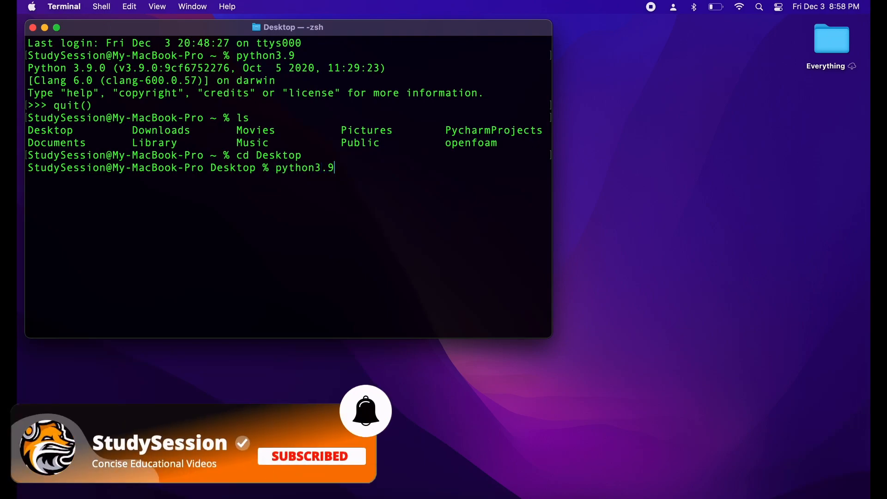
text(-m venv)
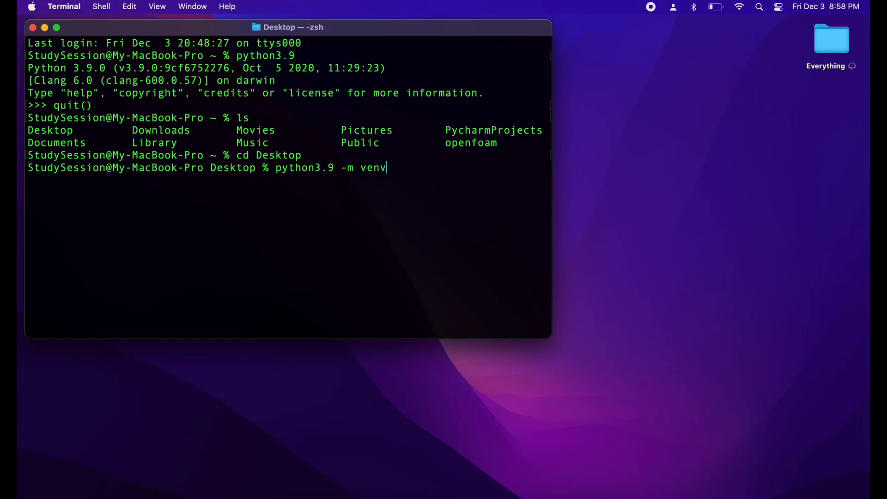
text(StudySession)
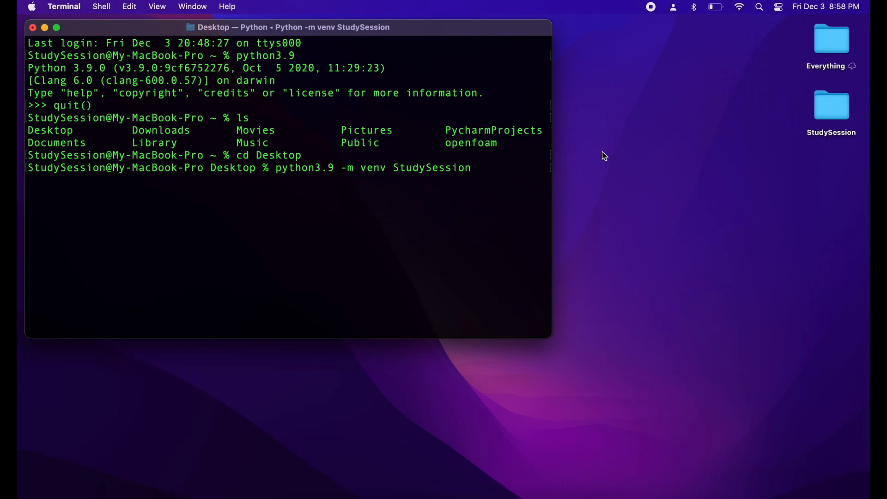
key(Return)
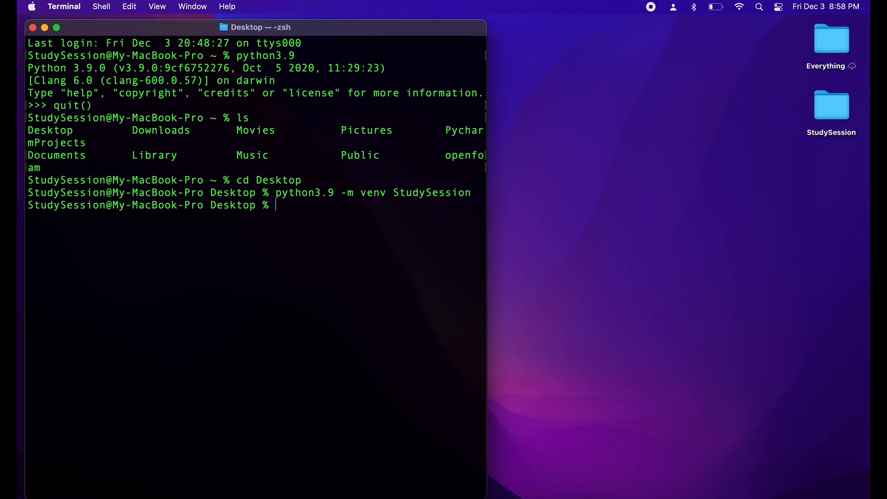
double_click(831, 106)
text(ls)
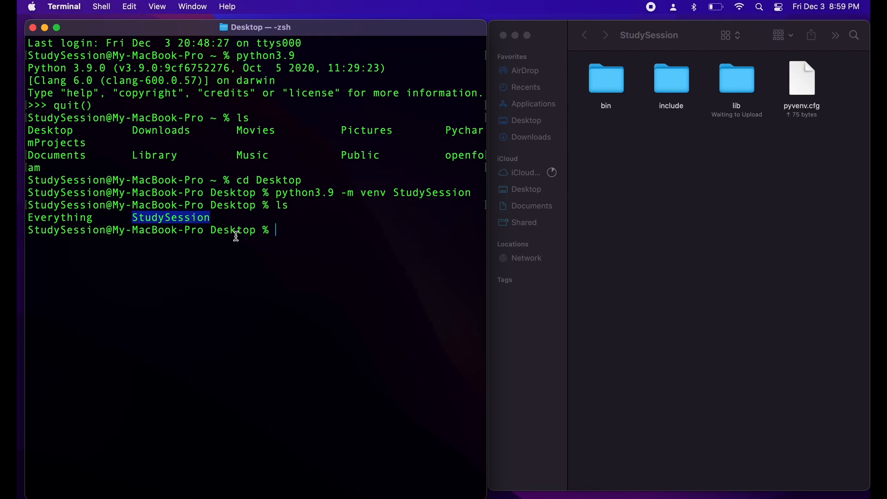
mouse_move(290, 229)
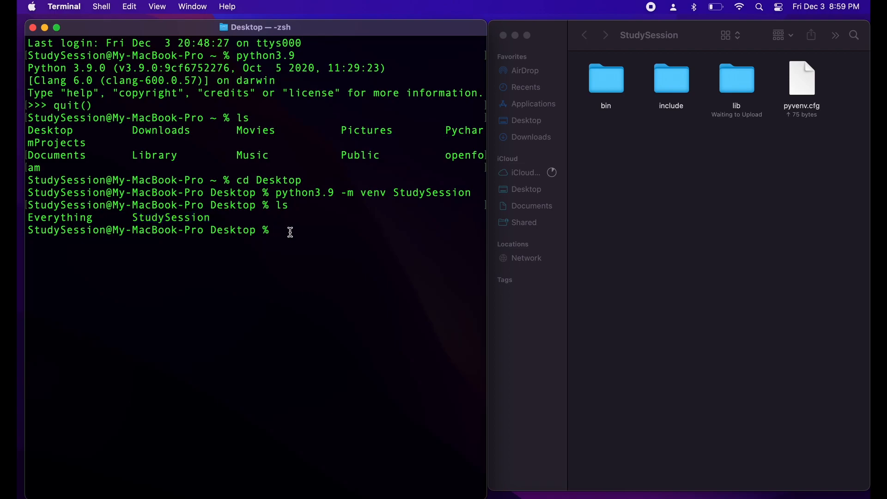
List StudySession's contents, browse its bin folder in Finder, then go back
text(ls StudySession/bin)
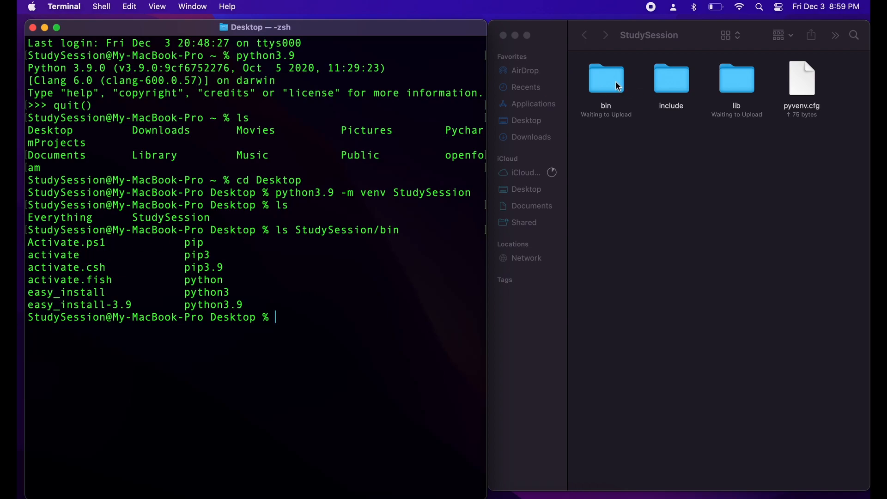
double_click(606, 77)
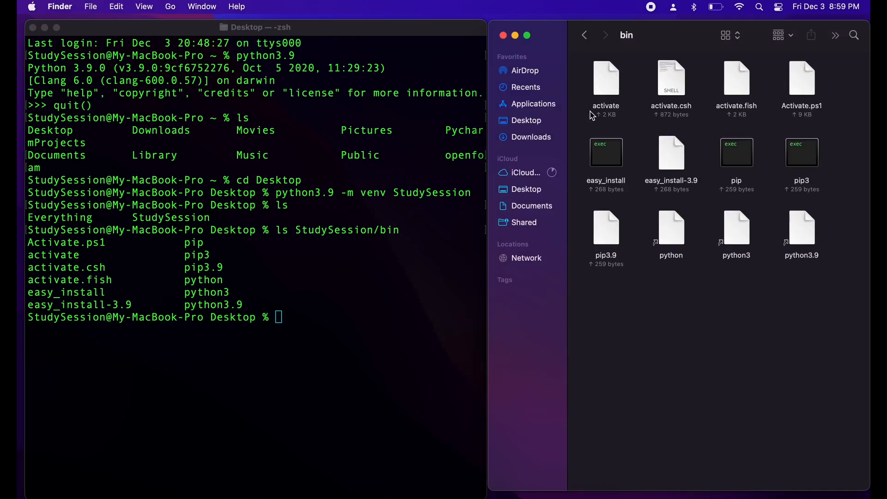
click(584, 34)
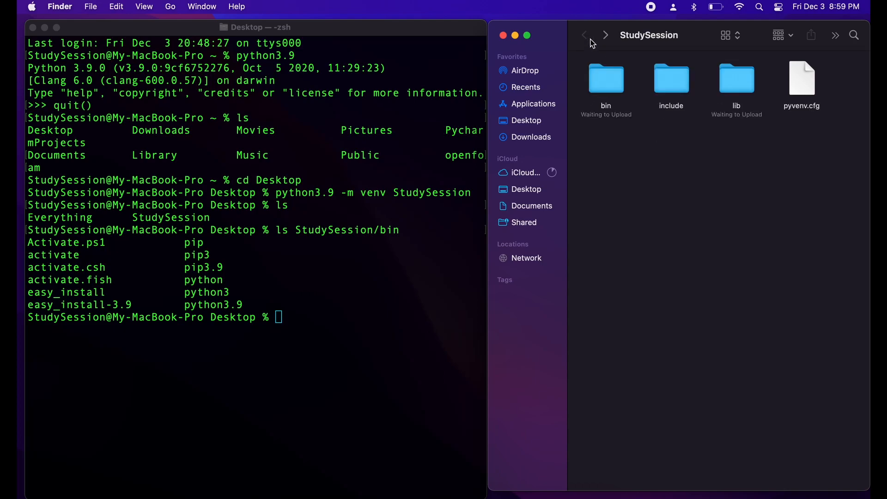
Activate the environment by sourcing StudySession/bin/activate
text(source)
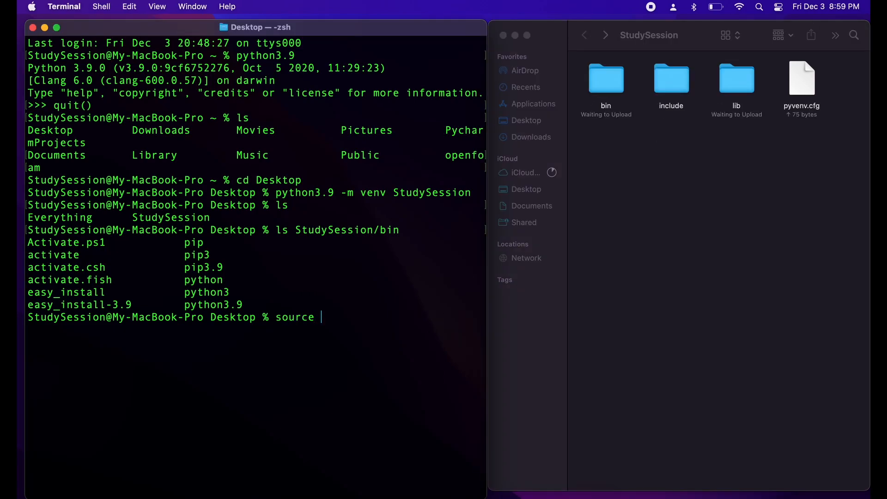
key(Tab)
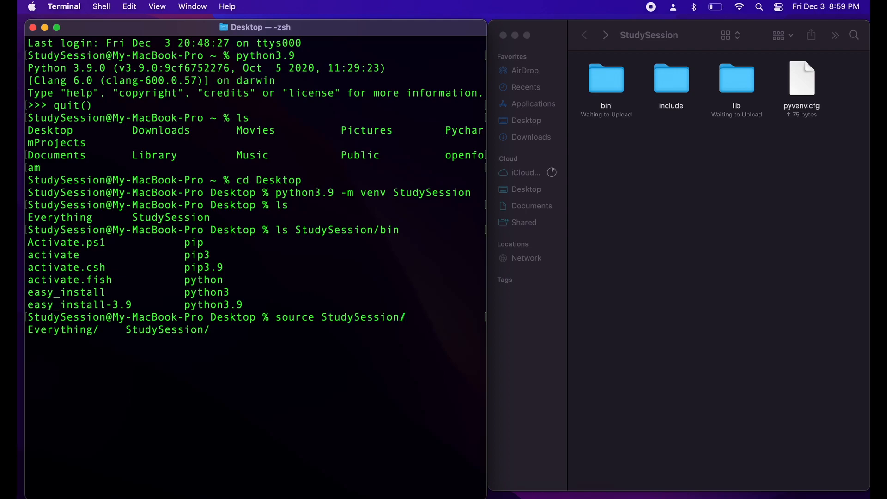
text(bin/activate)
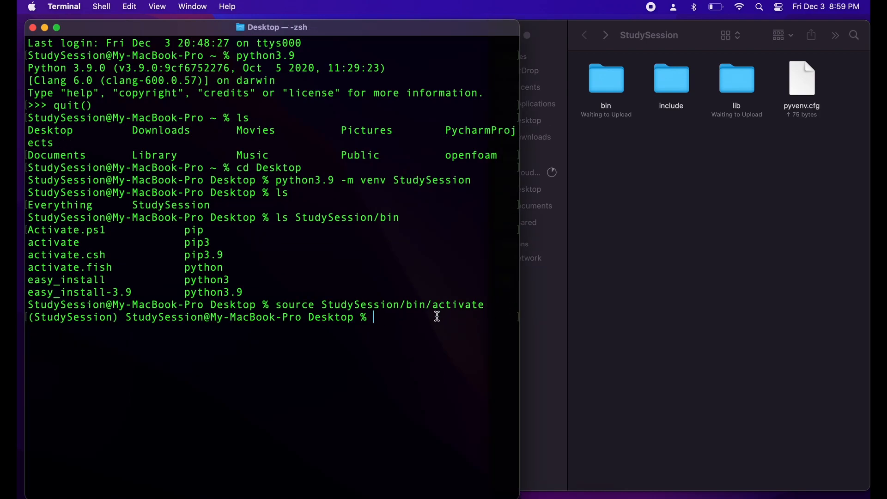
mouse_move(383, 317)
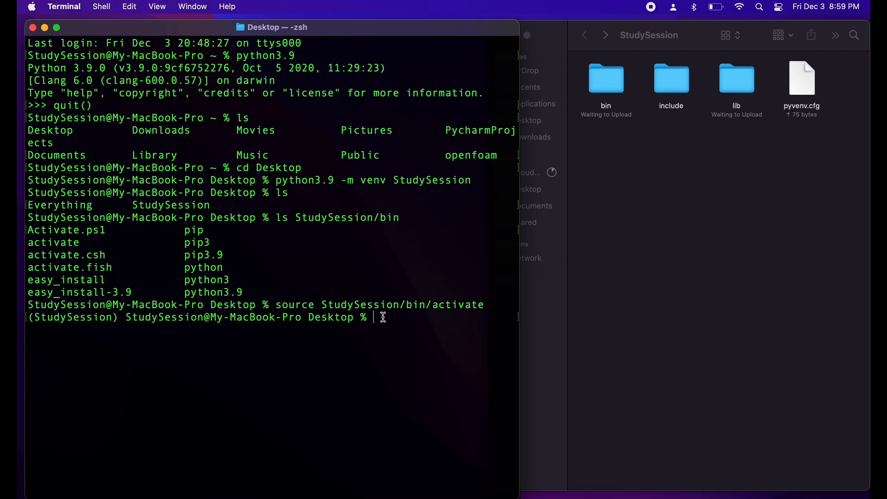
Upgrade pip to 21.3.1 with pip3 install --upgrade pip, then open the lib folder
text(pip3)
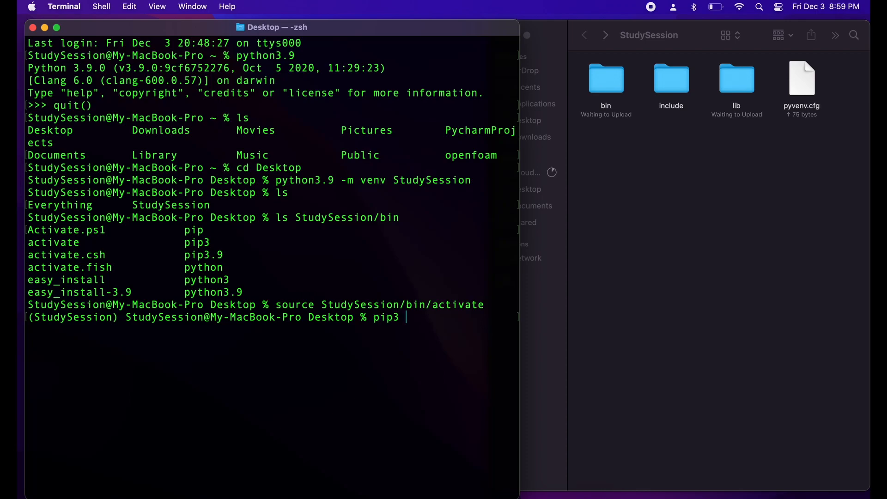
text(install --)
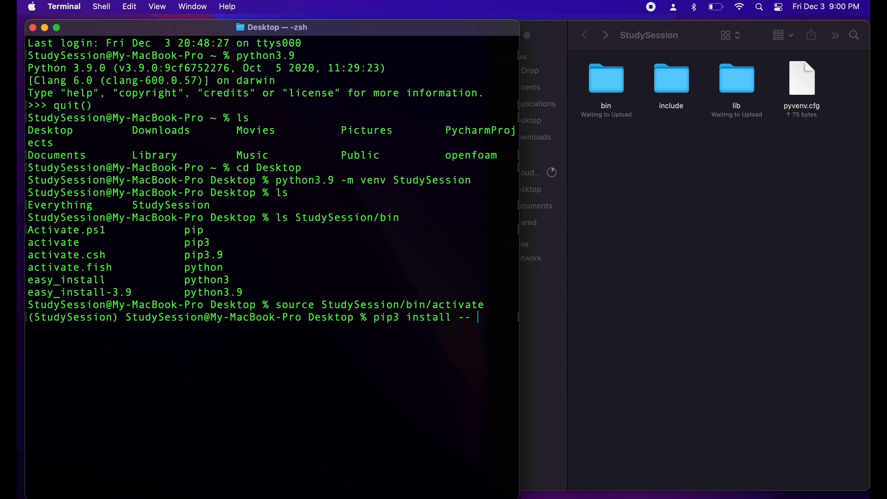
text(upgrade pip)
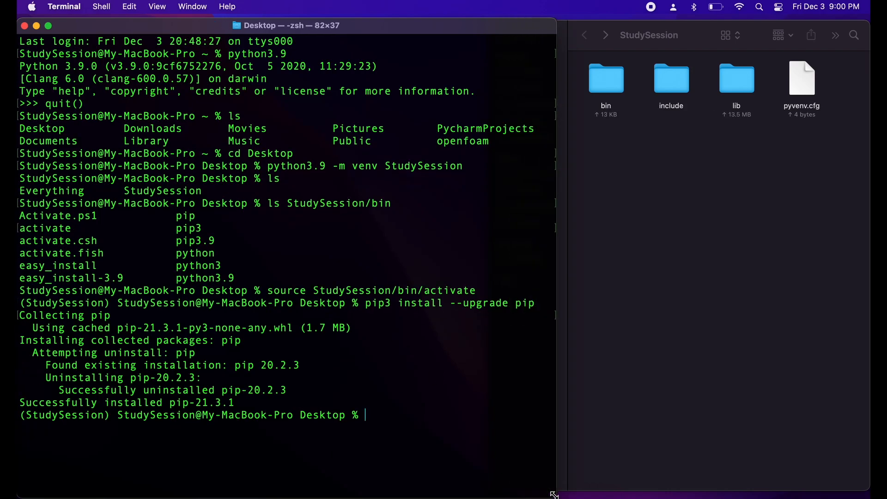
mouse_move(453, 419)
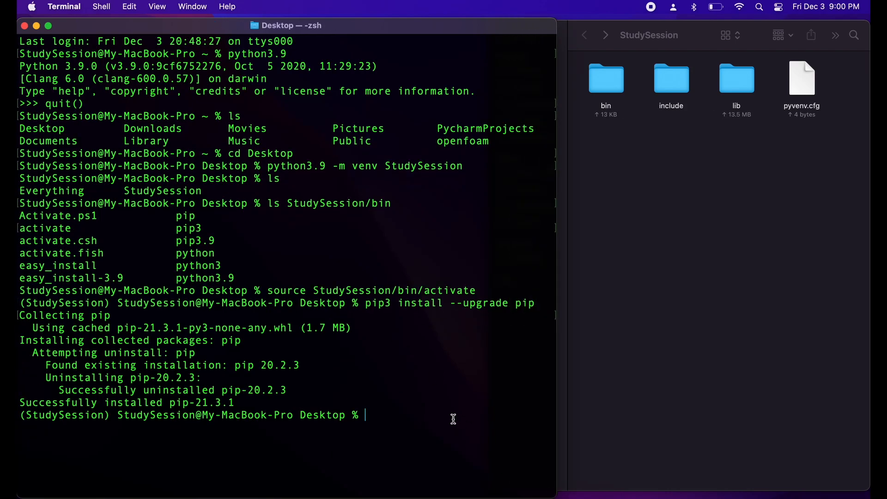
drag(63, 402, 234, 403)
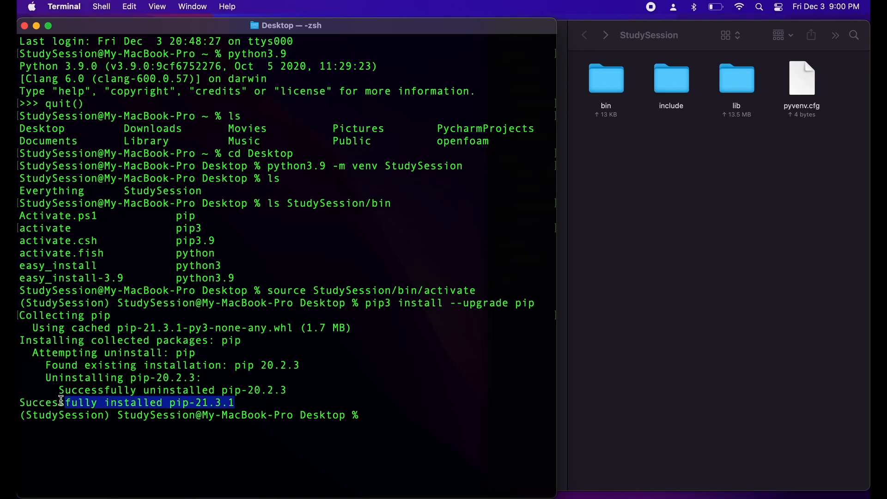
click(391, 418)
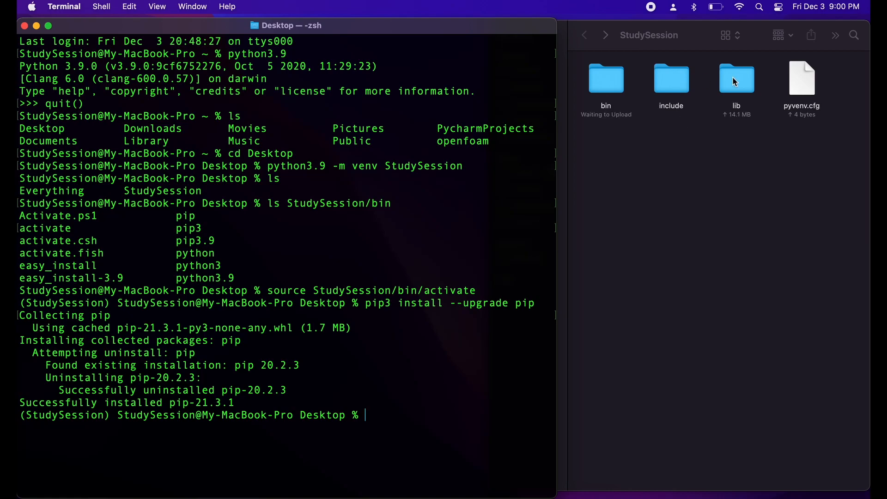
double_click(736, 78)
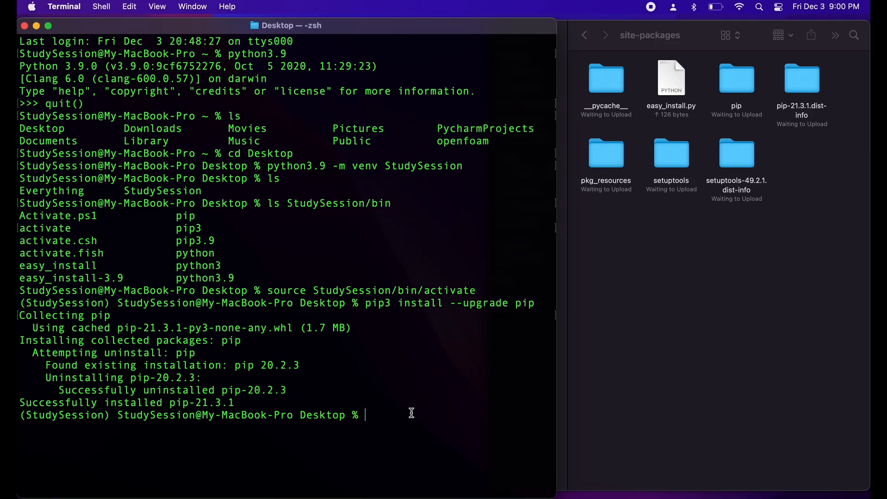
Enter StudySession and pip install scipy, pulling in numpy 1.21.4, then search for TextEdit
text(cd)
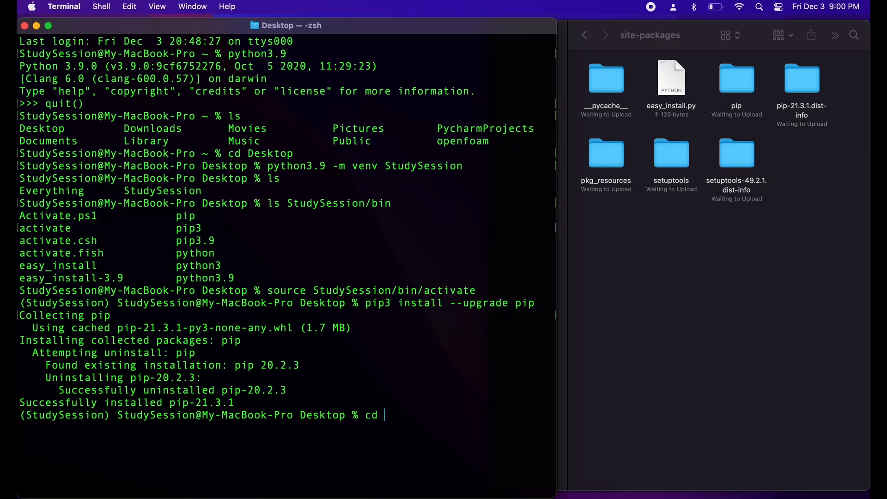
text(StudySession)
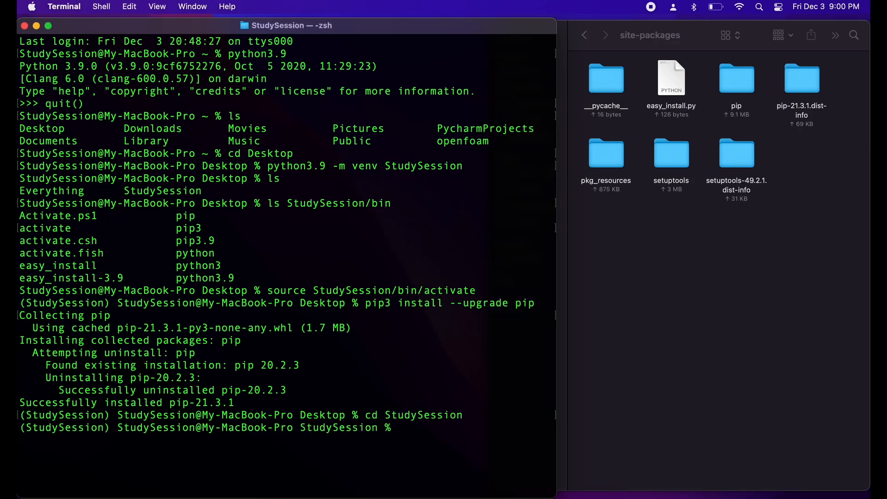
text(pip install scip)
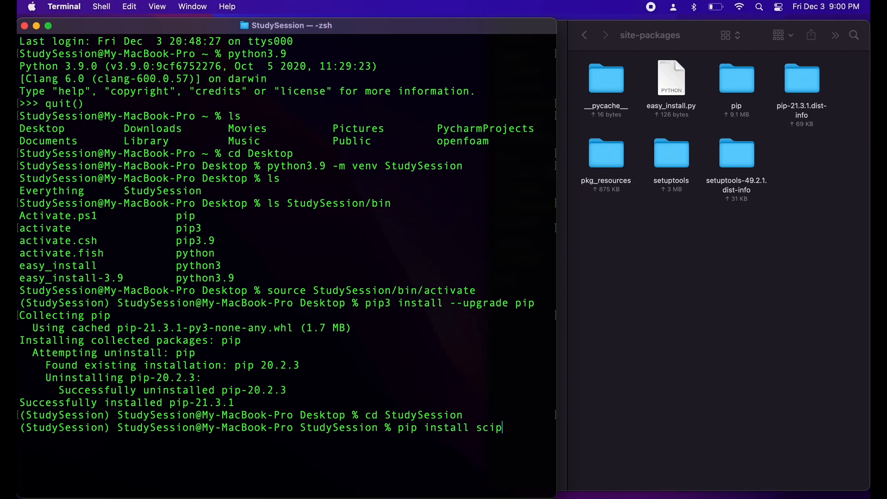
key(Enter)
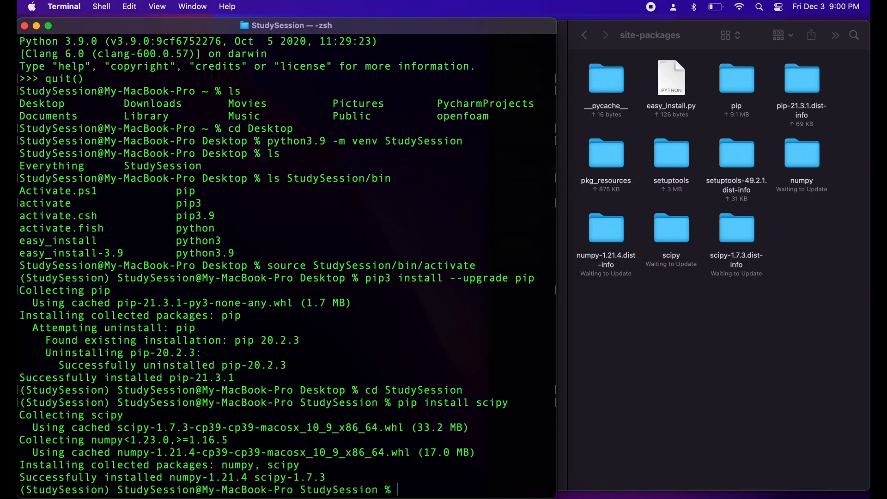
text(textEdit)
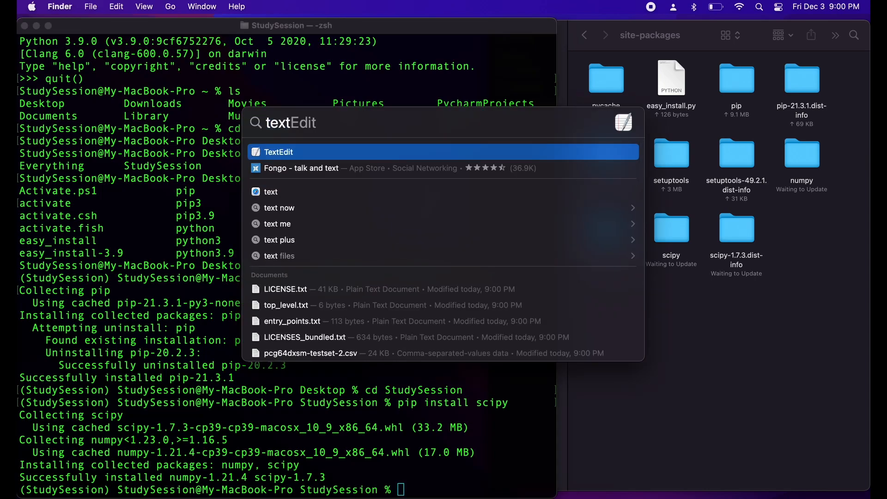
Launch TextEdit and make the new document plain text via Format > Make Plain Text
click(278, 152)
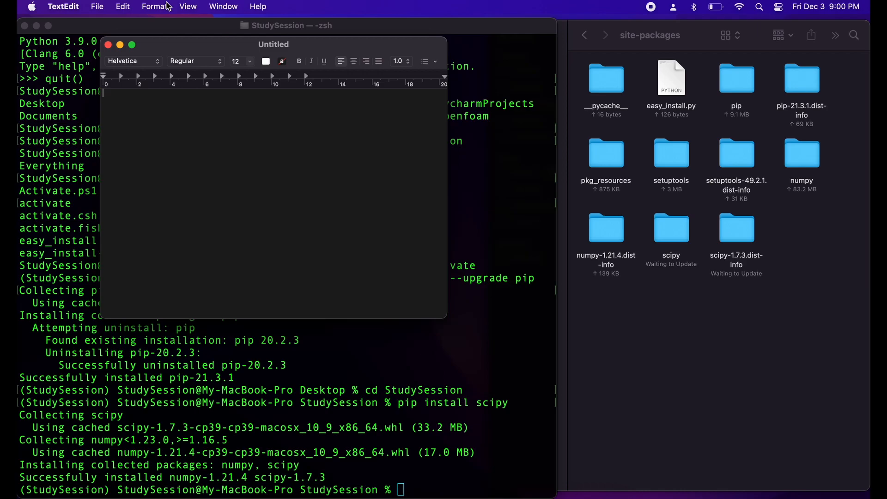
click(154, 7)
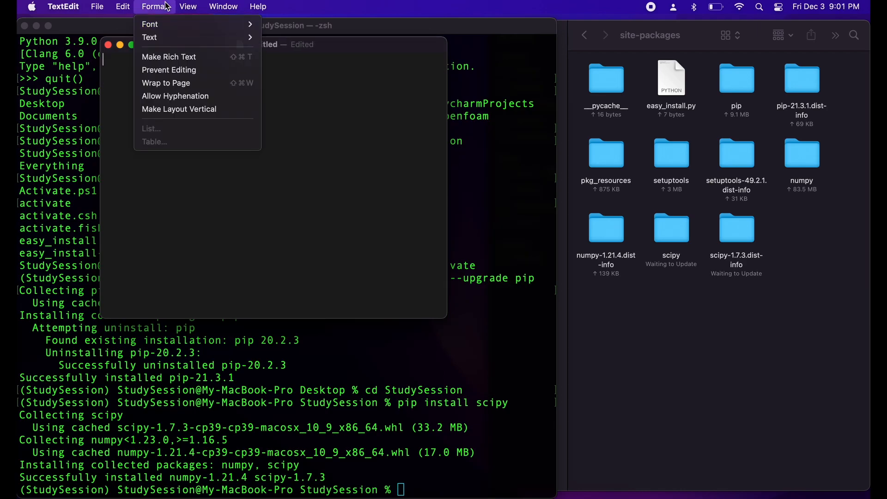
click(185, 78)
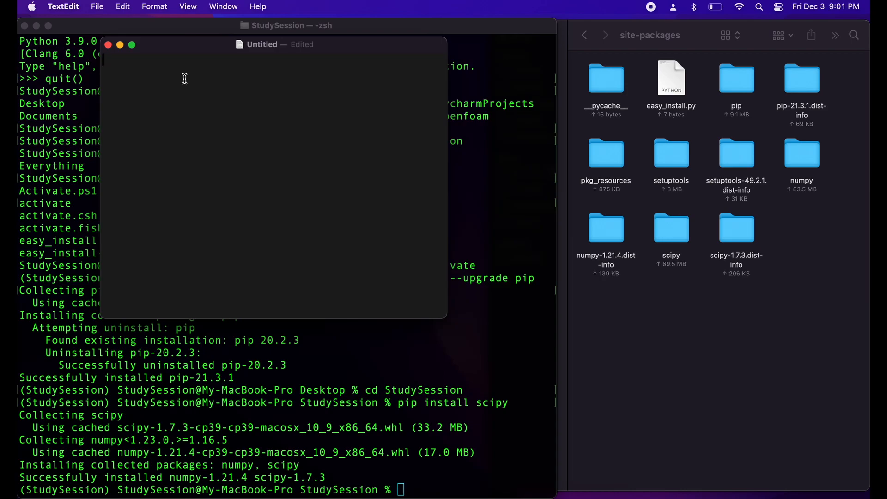
Write the scipy.integrate quad import and an f(x) that evaluates "4*x**2"
text(from scip)
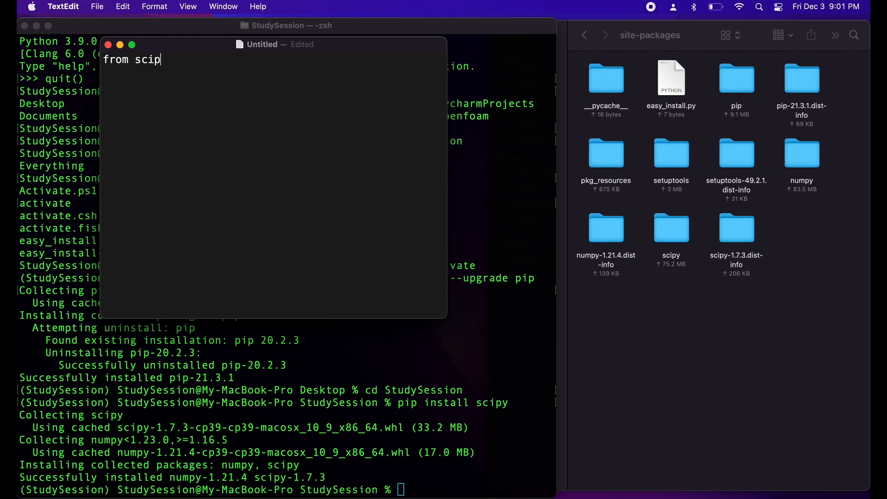
text(y.integrate import eq)
text(Func = "4)
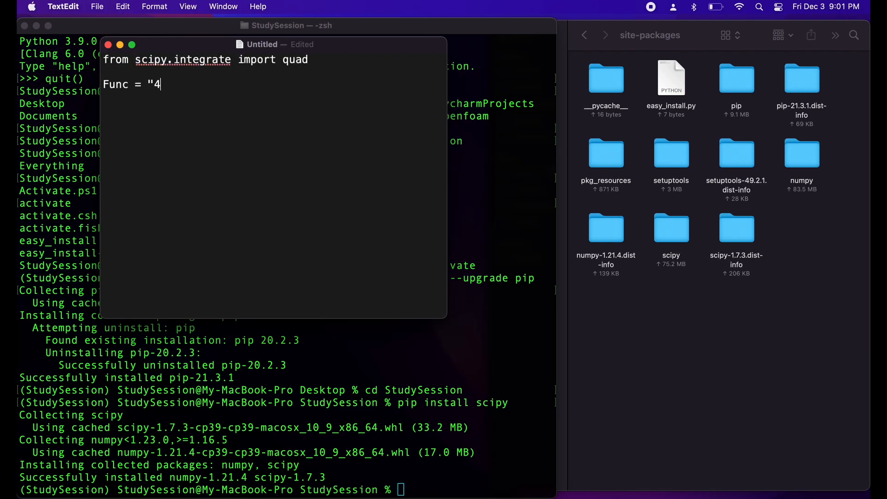
text(*x**2")
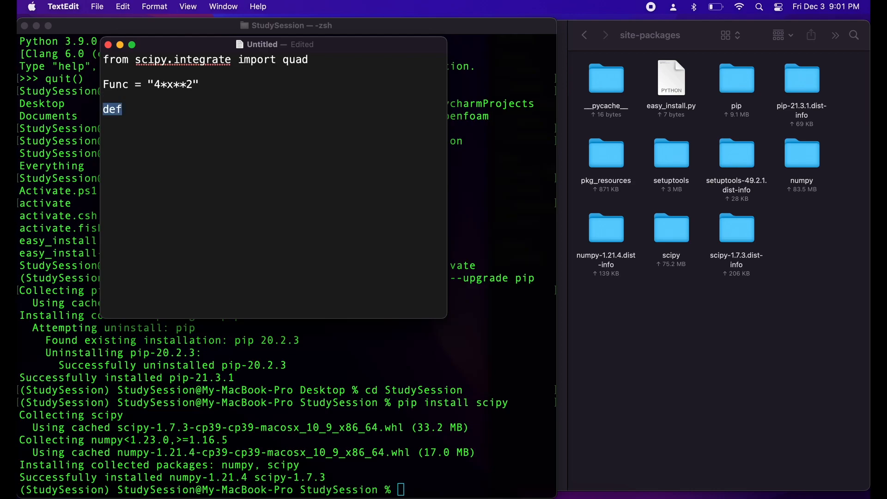
text(f(x):)
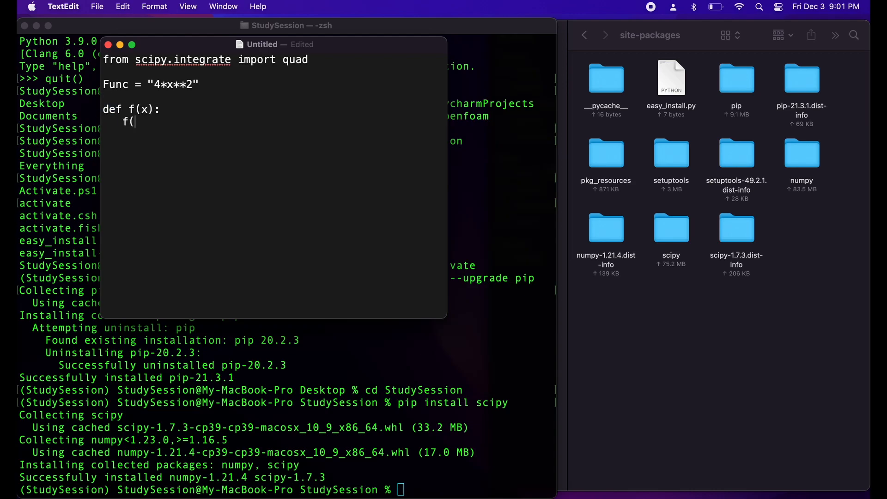
text(= eval)
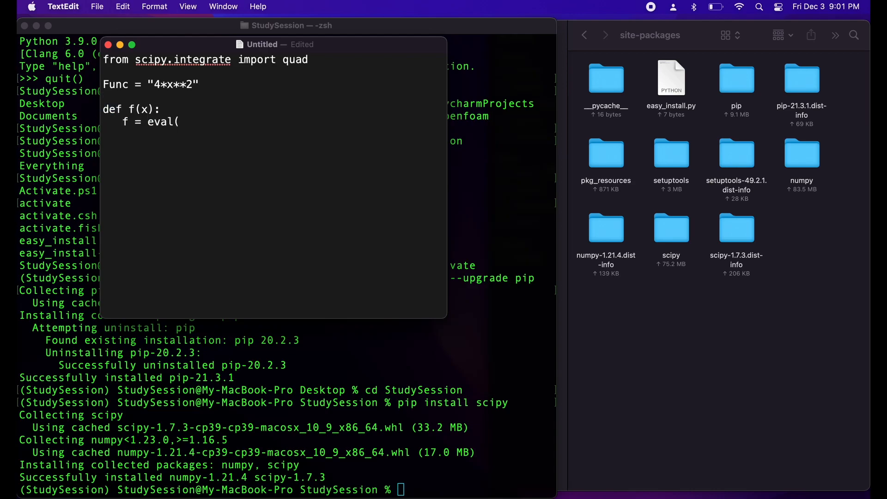
text(func))
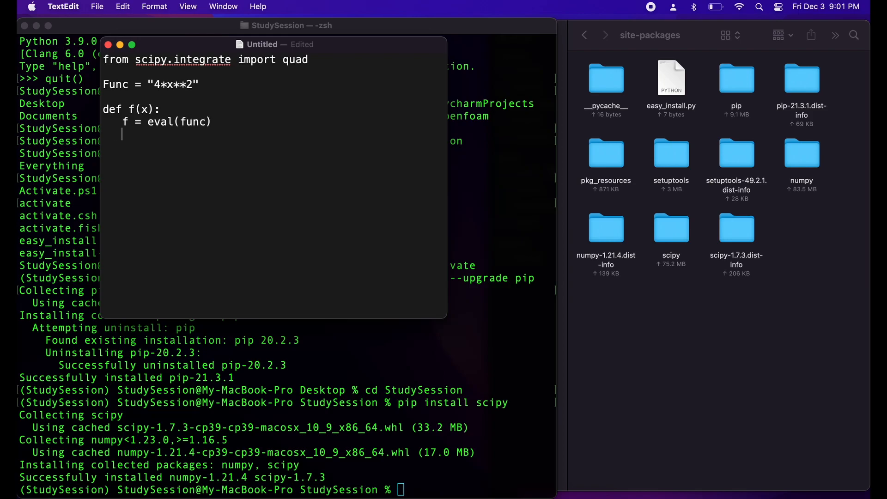
text(return f)
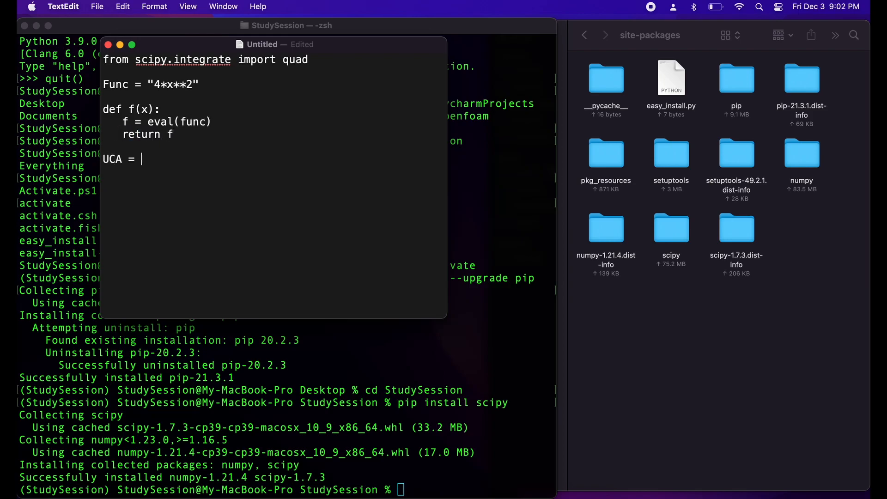
Fix a misspelled name and add AUC = quad(f, 0, 1) with an 'Area under curve' comment
key(backspace)
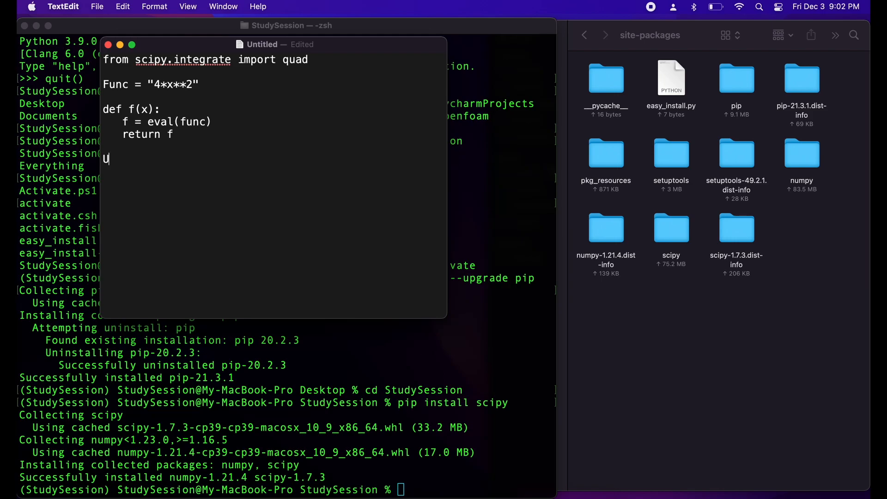
text(AUC = quad(f, 0, 1))
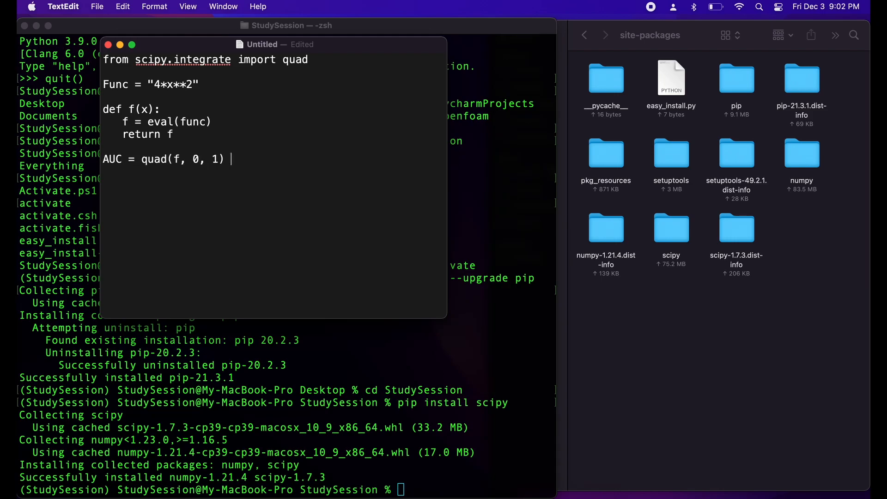
text(# AUC = Area under c)
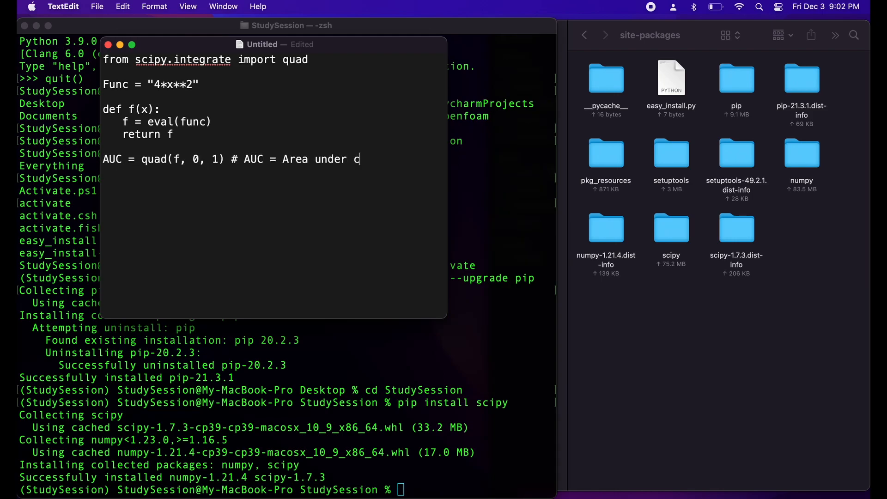
text(urve)
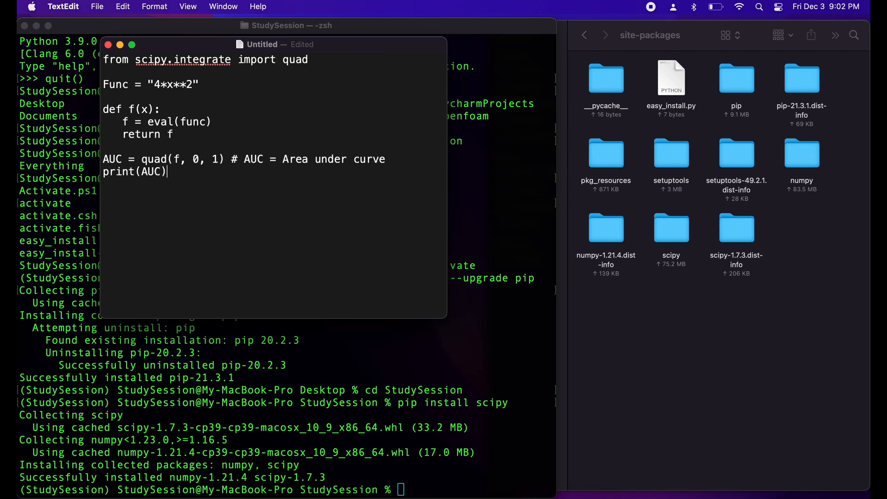
text(Func)
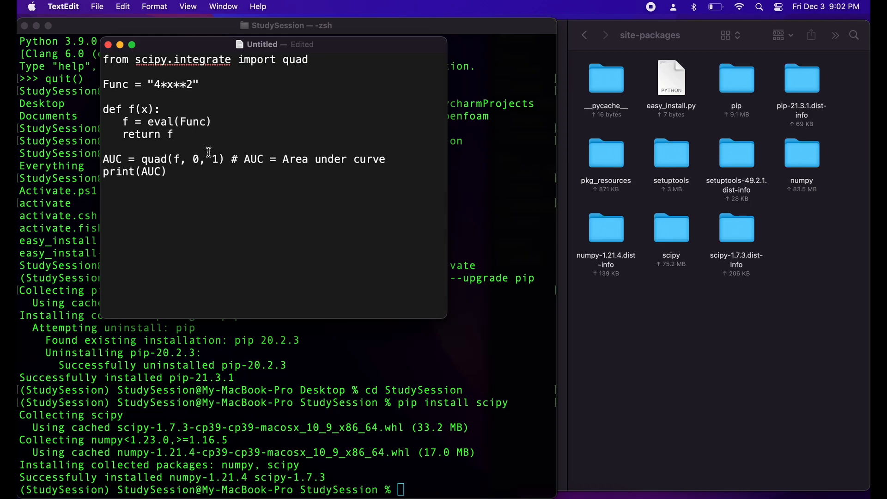
Save the TextEdit script as area.py in the StudySession folder
click(97, 6)
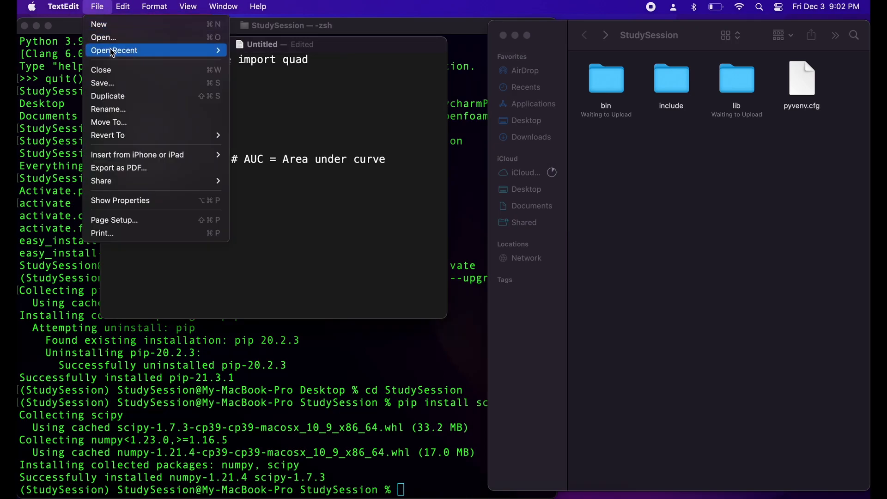
mouse_move(124, 101)
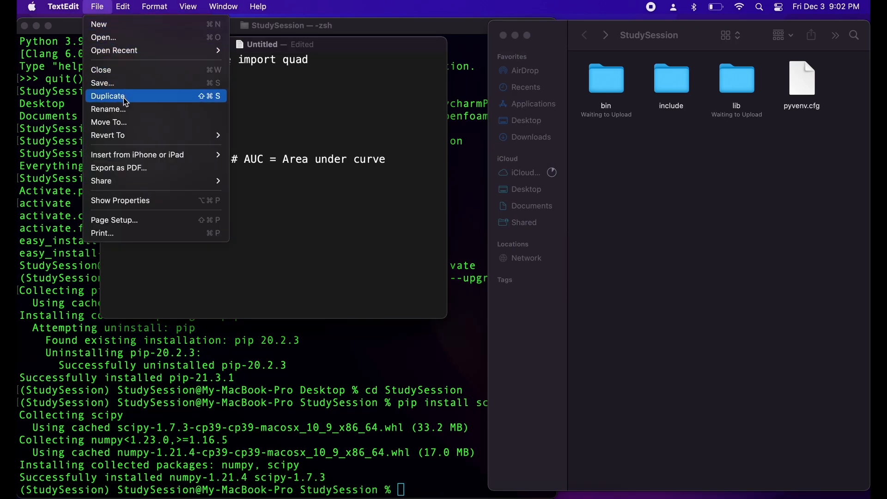
click(102, 83)
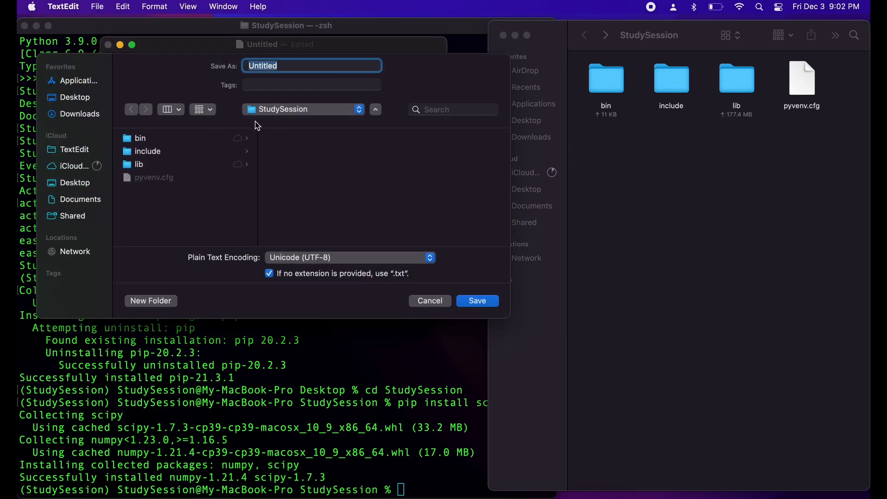
text(area.py)
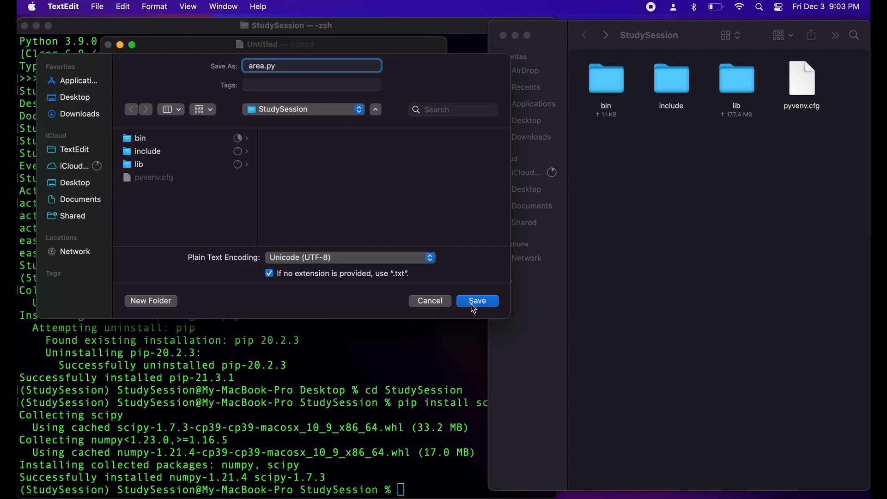
click(477, 301)
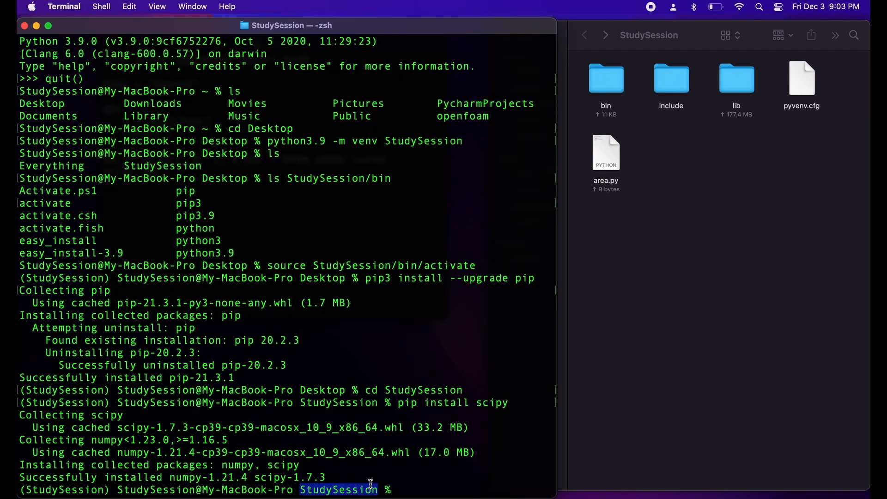
Run 'python area.py' and highlight the printed result 1.3333333333333335
text(python)
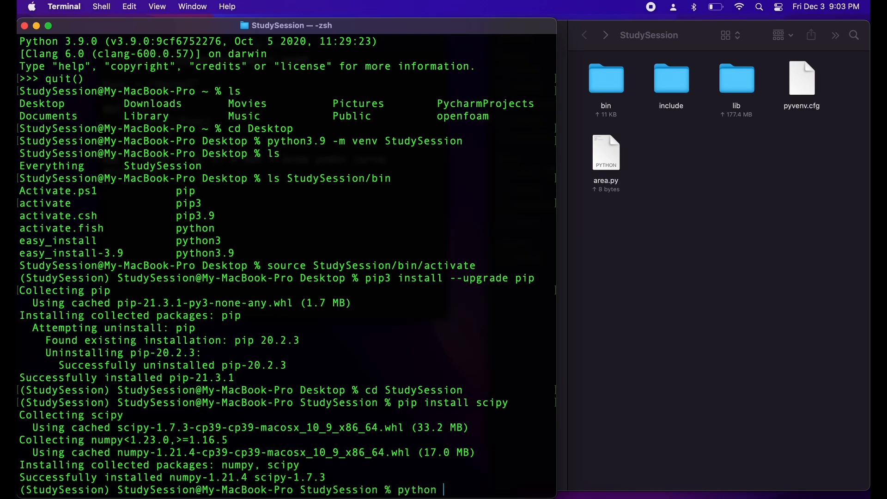
text(area.py)
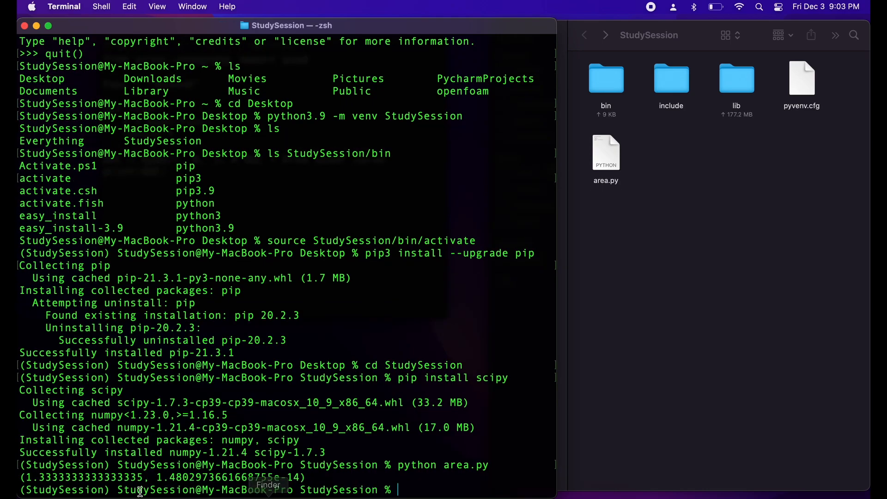
double_click(69, 478)
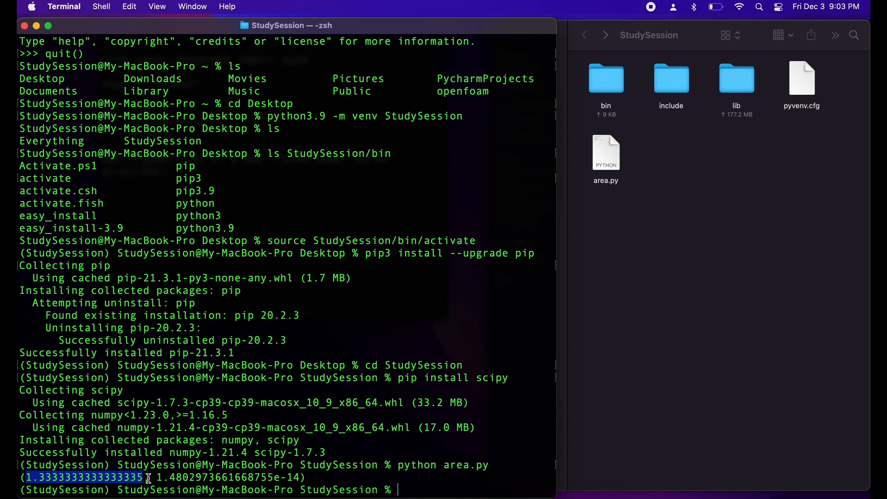